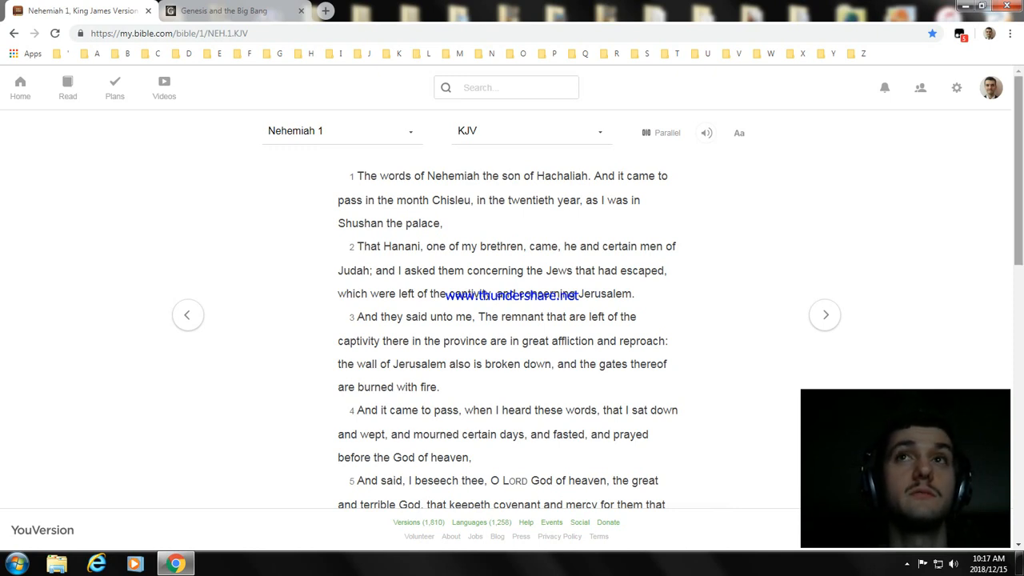
Read through the rest of Nehemiah 1 in the KJV
scroll("down", 3)
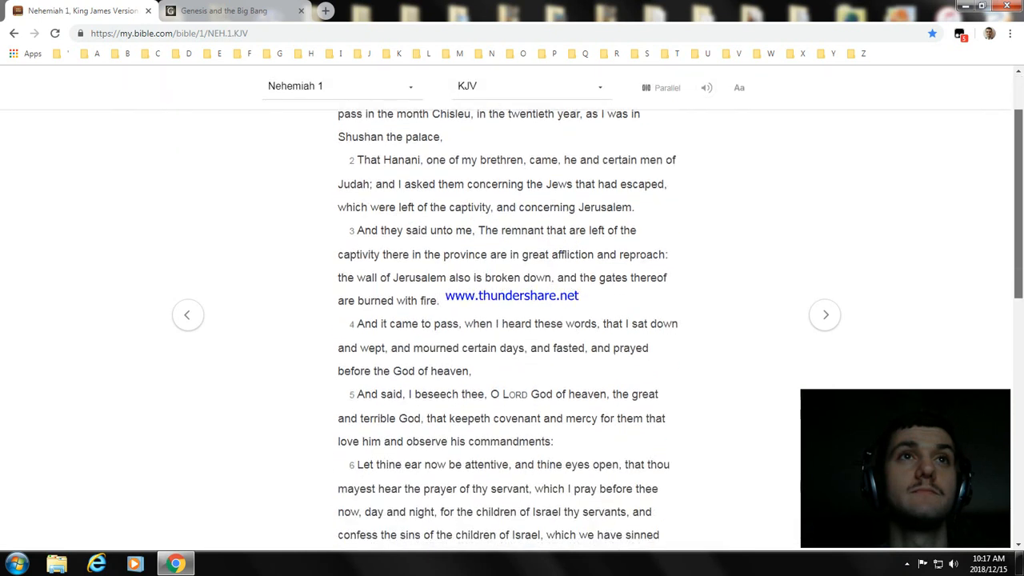
scroll("down", 3)
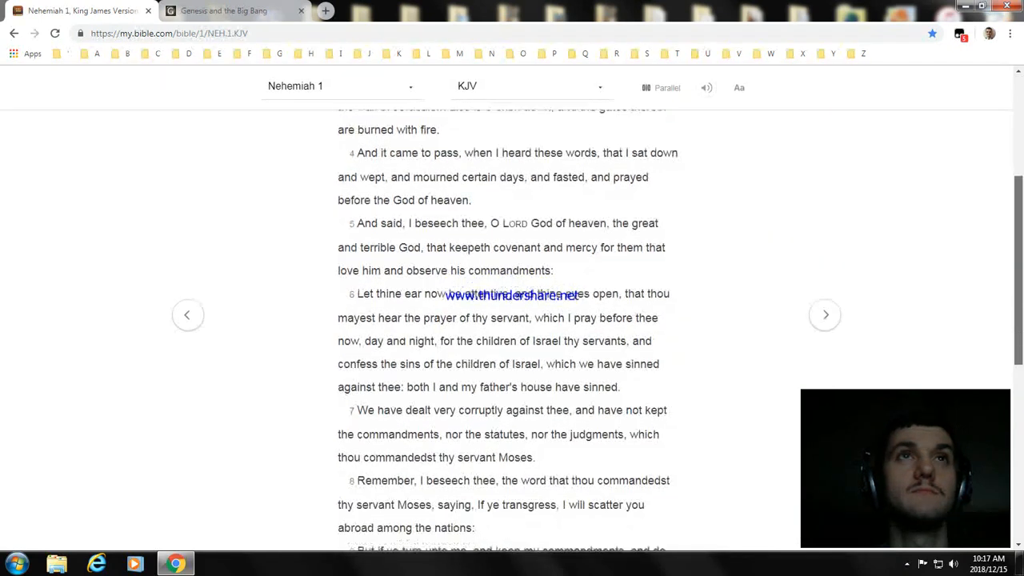
scroll("down", 3)
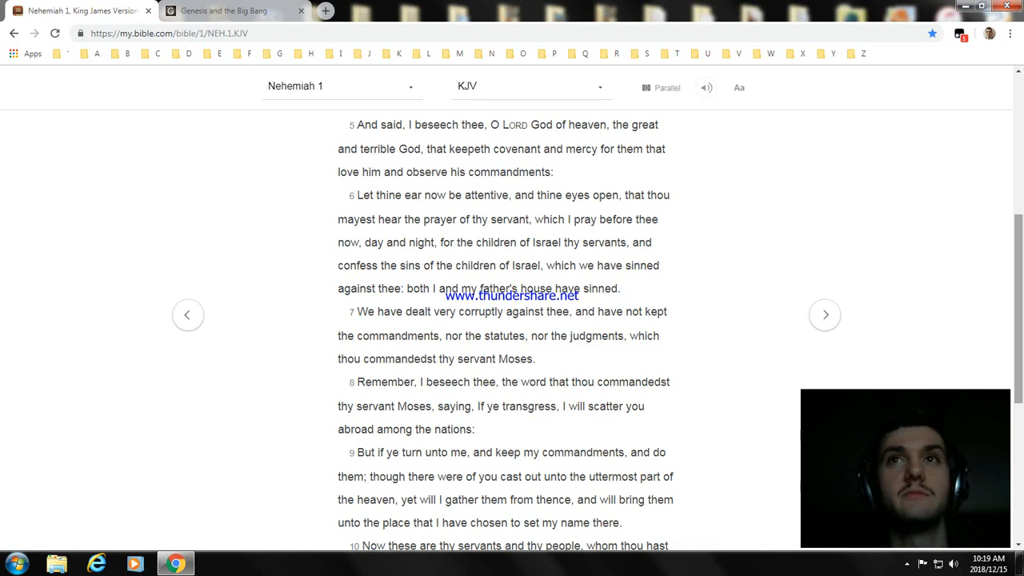
scroll("down", 3)
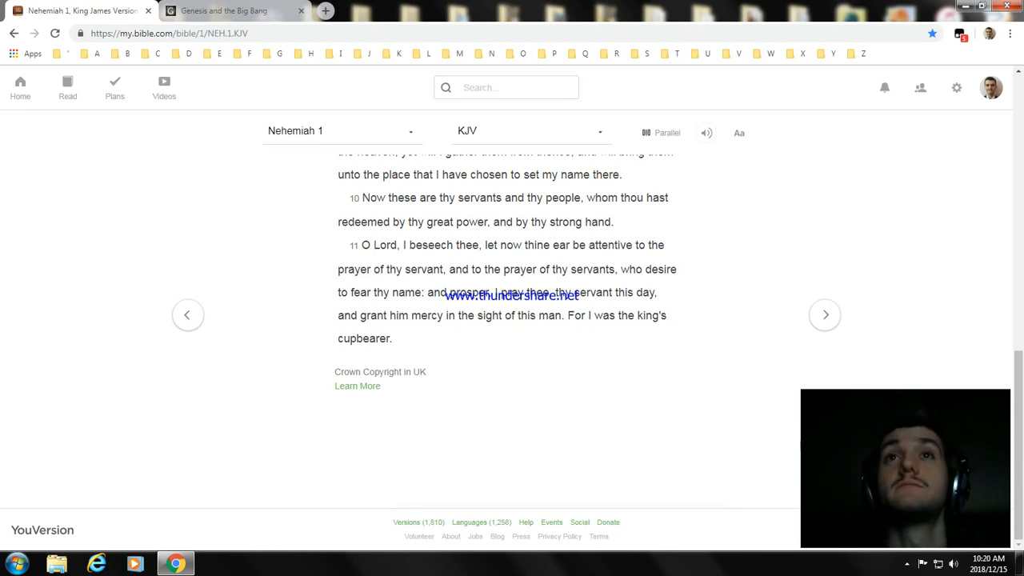
Advance to Nehemiah chapter 2 and bookmark the page in Chrome
left_click(825, 314)
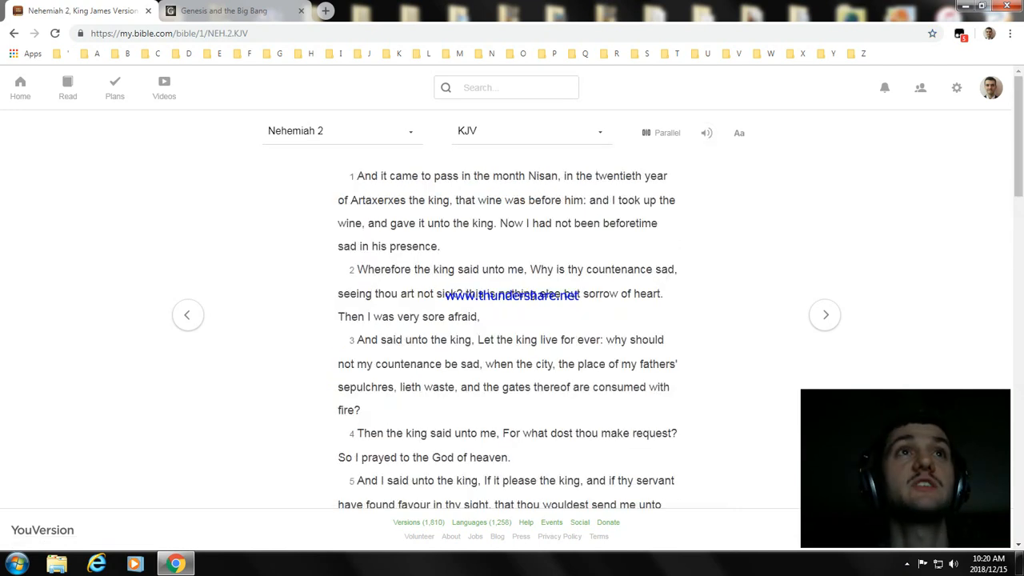
left_click(931, 32)
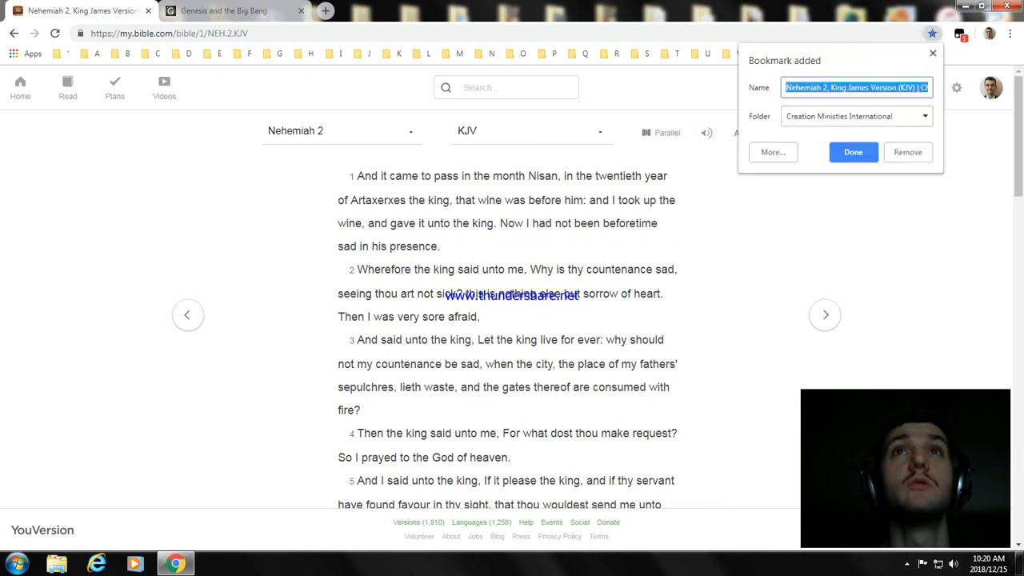
File the Nehemiah 2 bookmark into the Bible Reading folder and save it
left_click(771, 152)
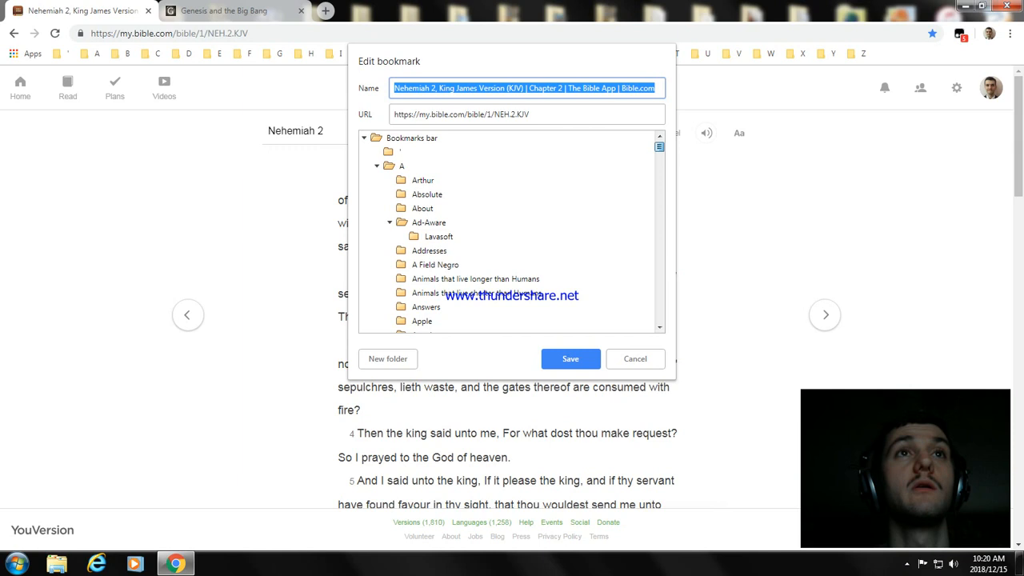
scroll("down", 3)
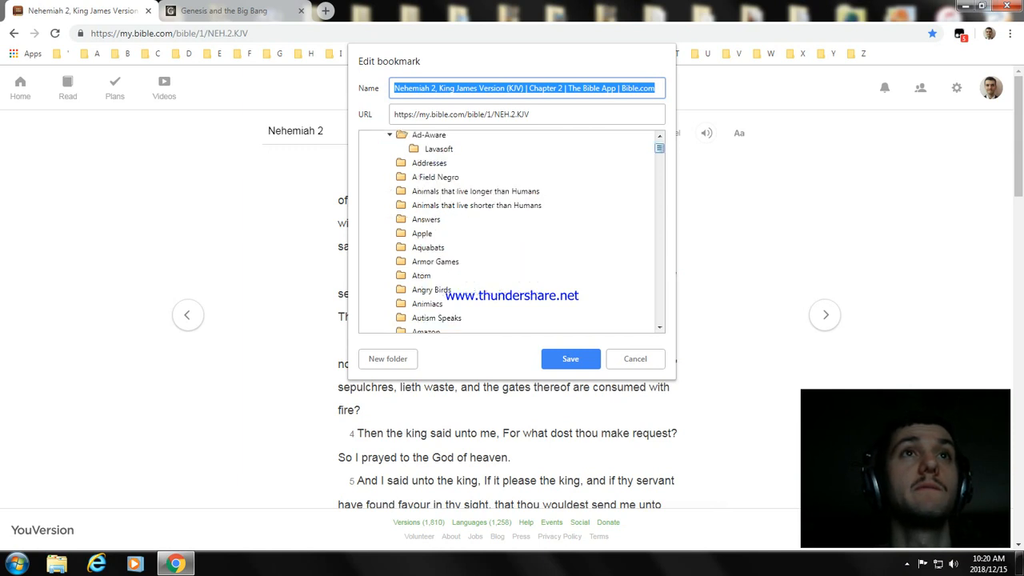
scroll("down", 3)
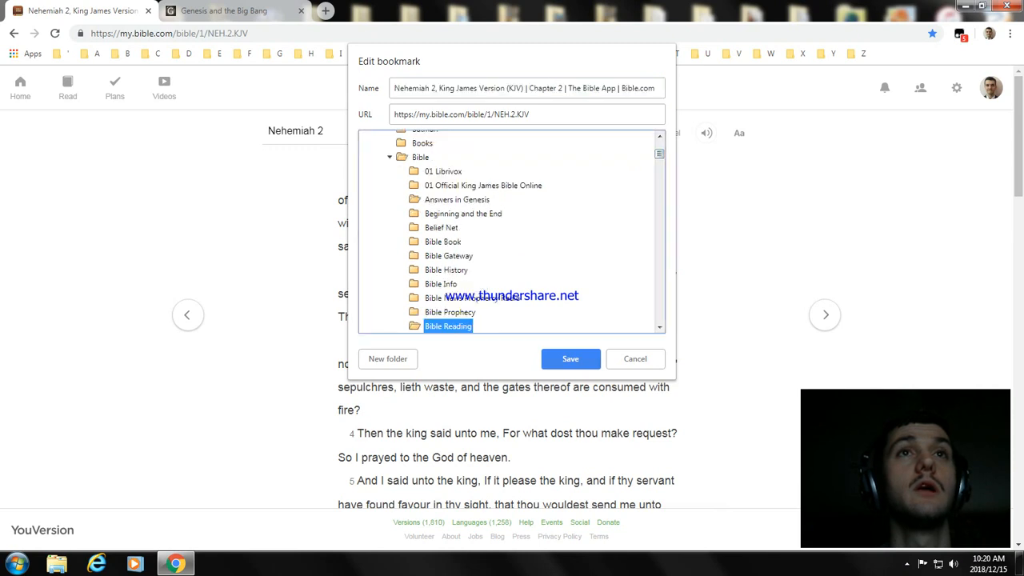
left_click(633, 358)
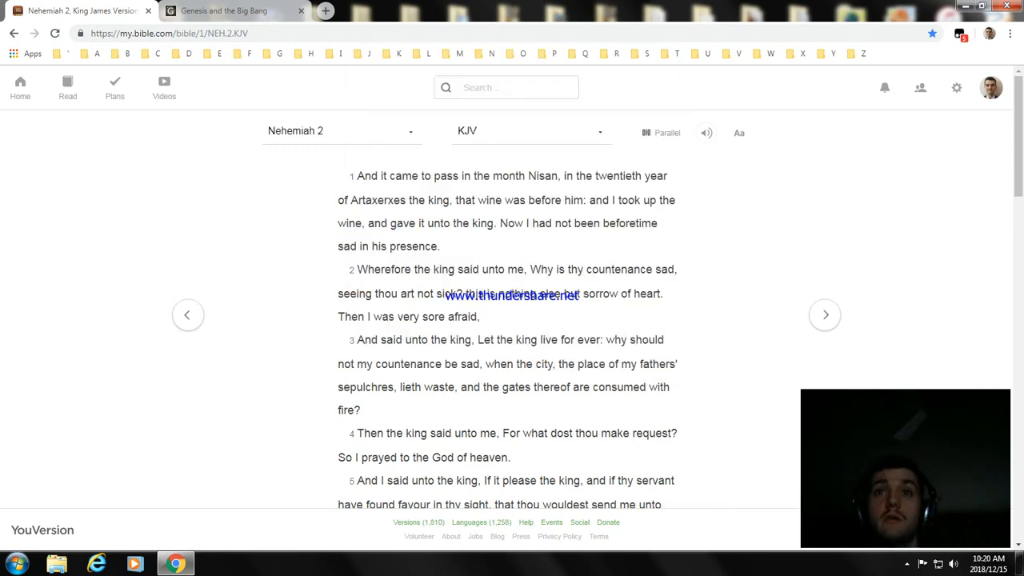